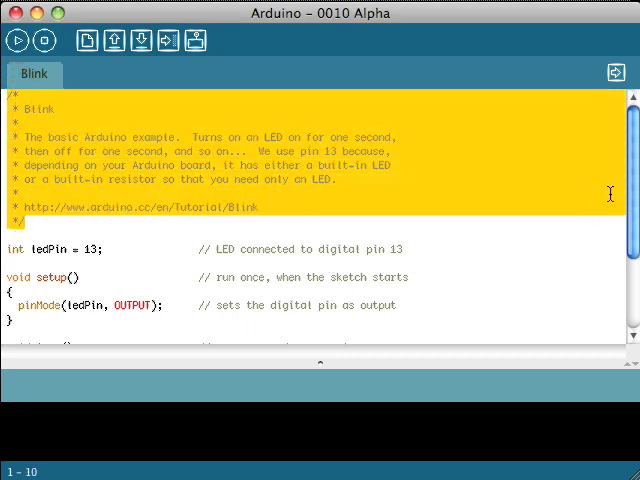
Browse the menus for the new, save, upload, edit, verify, board, port and help commands.
scroll("down", 3)
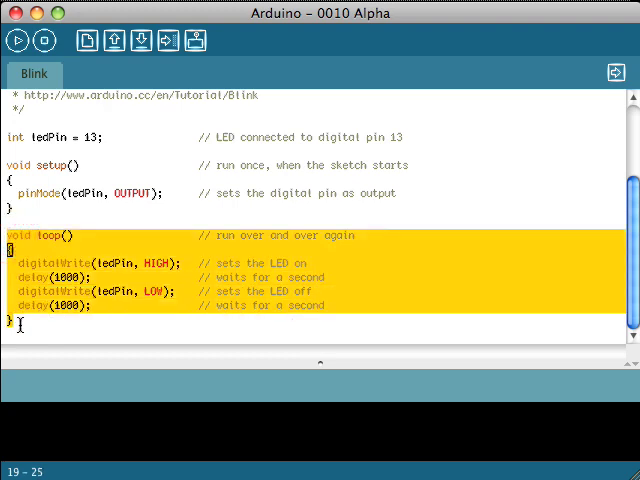
mouse_move(113, 41)
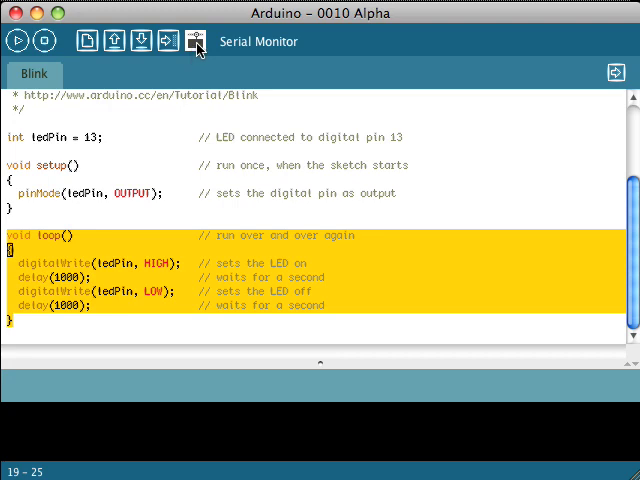
left_click(197, 42)
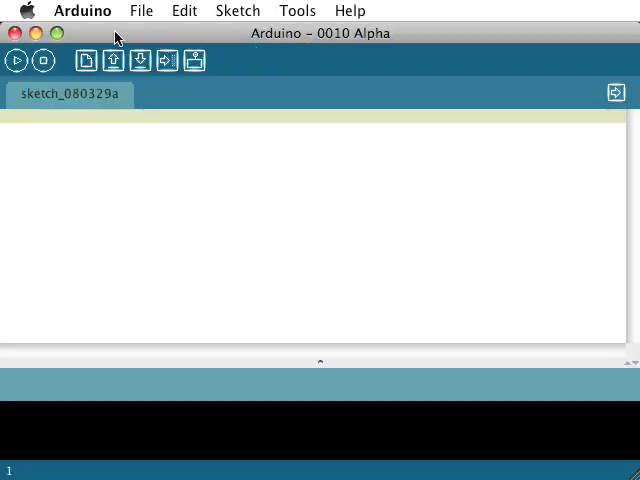
left_click(141, 11)
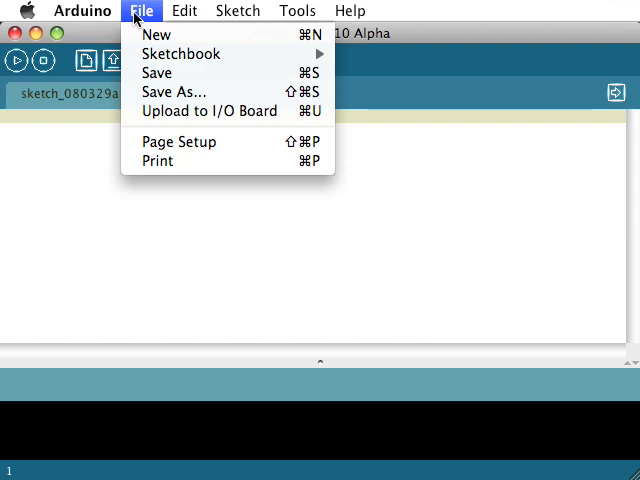
left_click(184, 11)
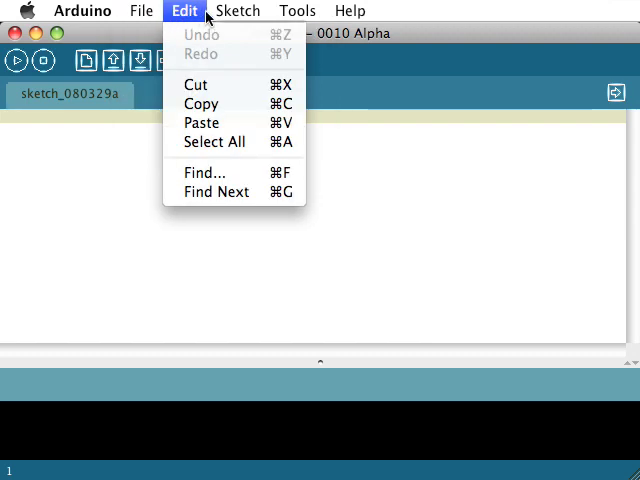
left_click(238, 11)
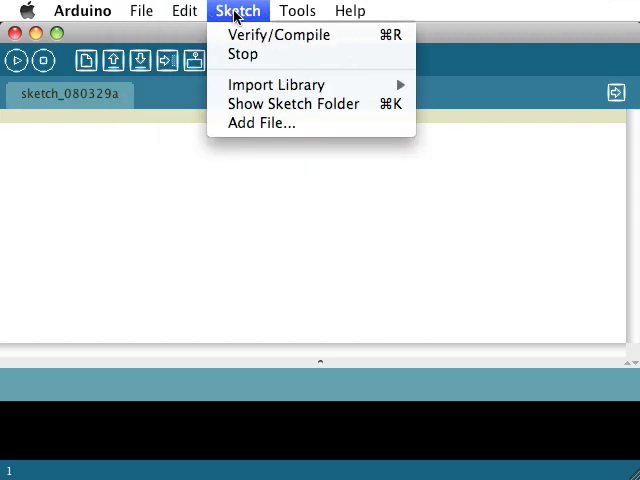
left_click(297, 11)
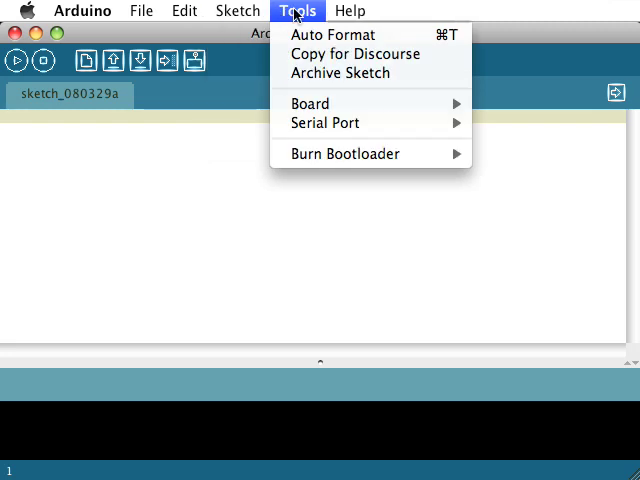
left_click(349, 11)
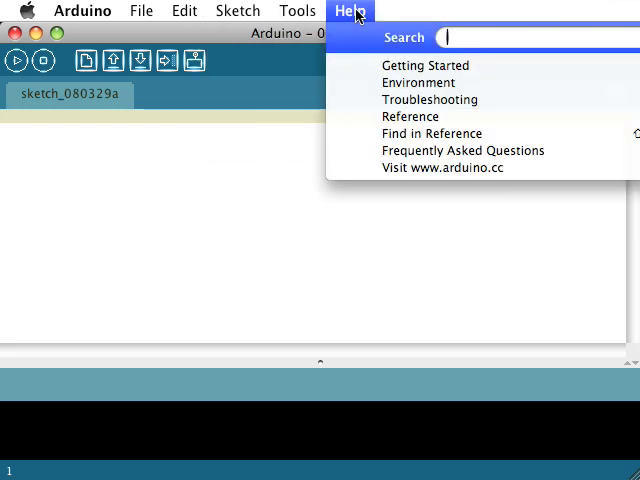
left_click(297, 11)
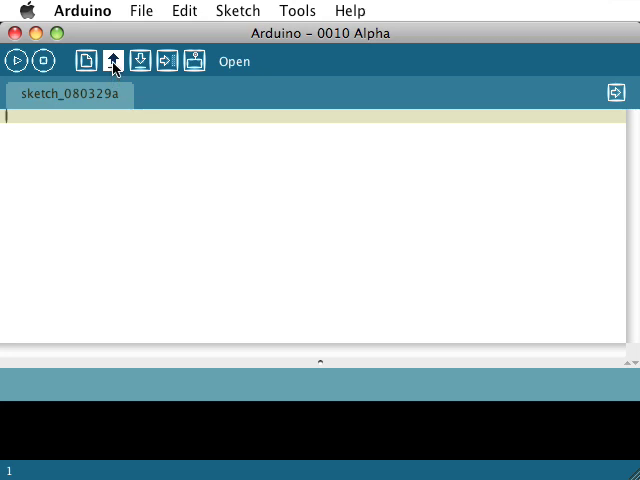
Load the Blink example from Examples > Digital and scroll through its code.
left_click(112, 61)
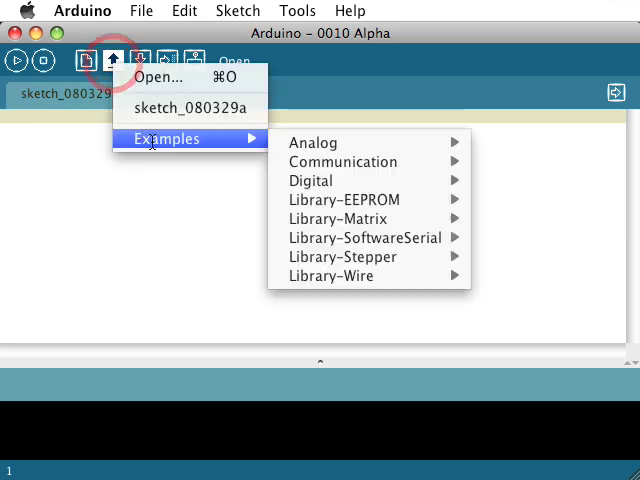
mouse_move(313, 142)
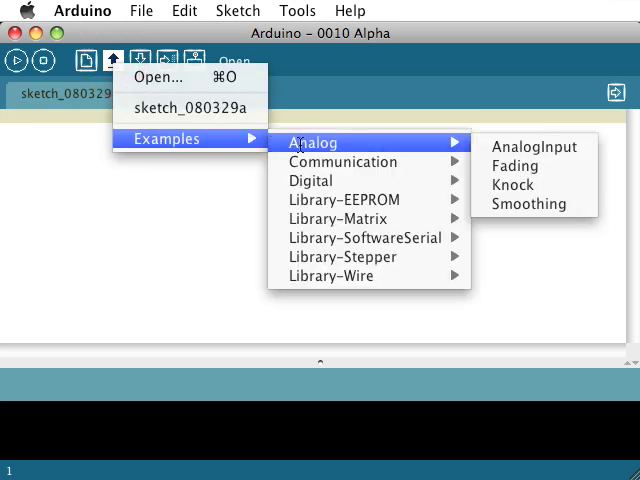
mouse_move(310, 180)
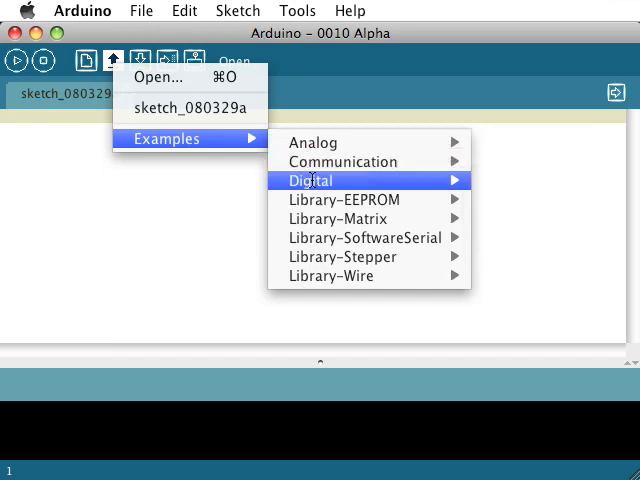
mouse_move(311, 180)
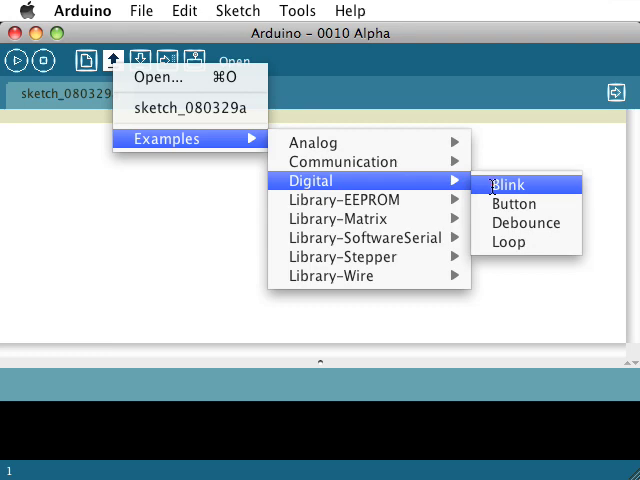
left_click(510, 184)
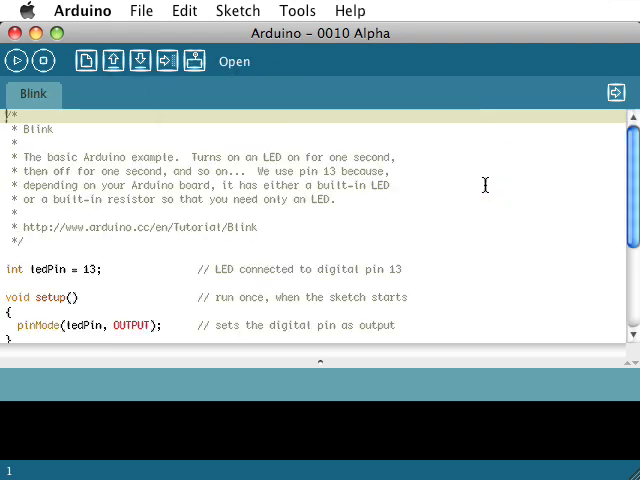
scroll("down", 3)
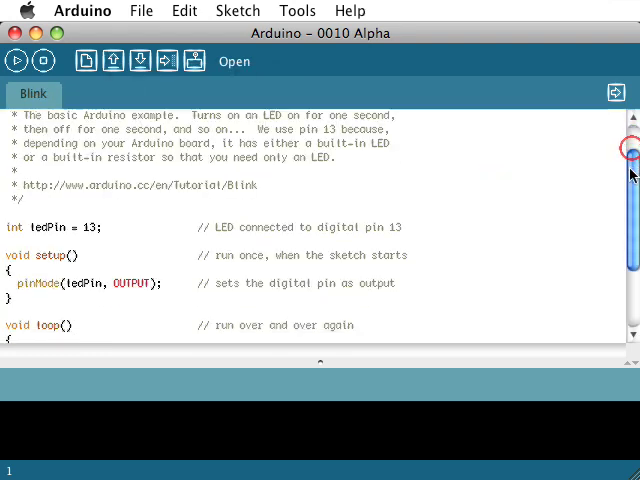
scroll("down", 3)
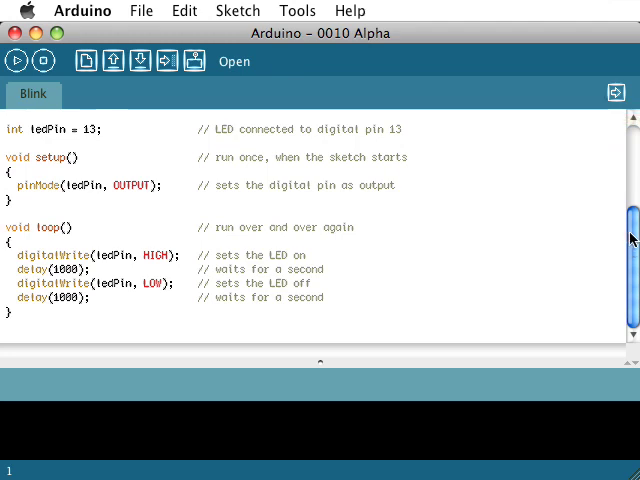
scroll("up", 3)
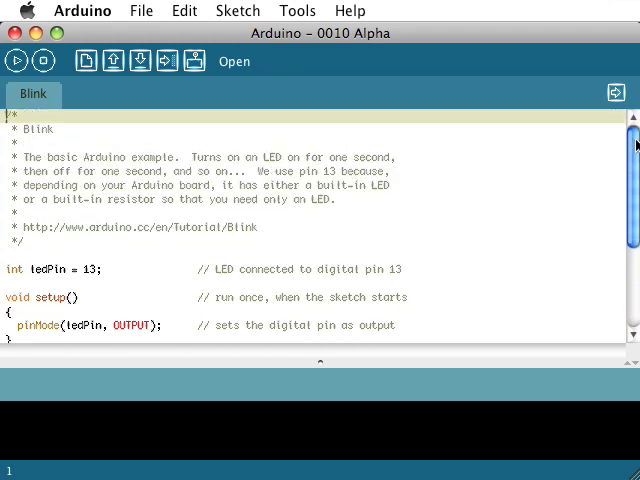
scroll("down", 3)
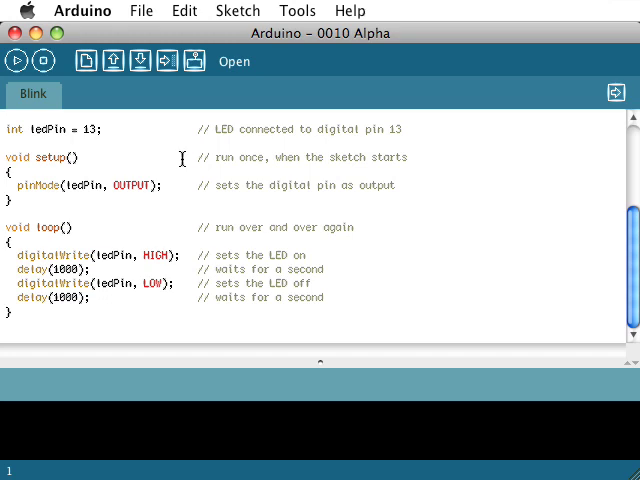
mouse_move(155, 118)
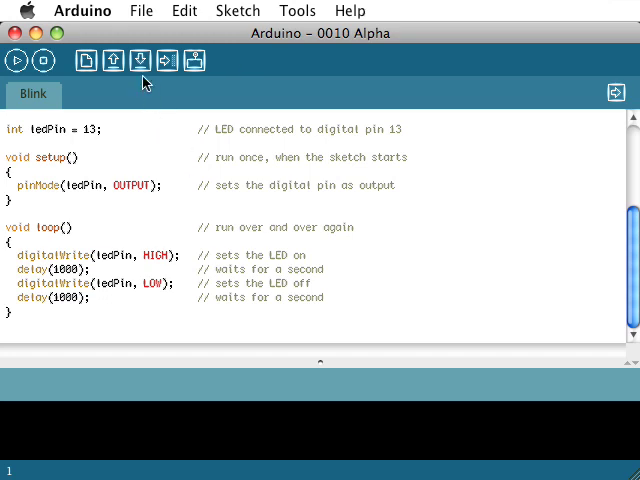
mouse_move(167, 61)
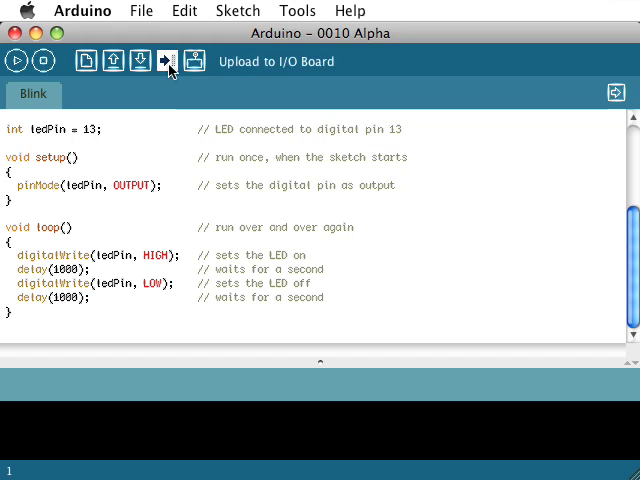
Begin uploading the Blink sketch to the I/O board.
left_click(166, 61)
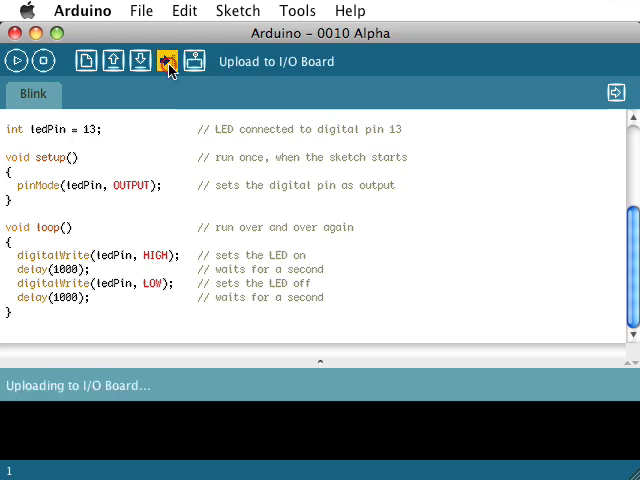